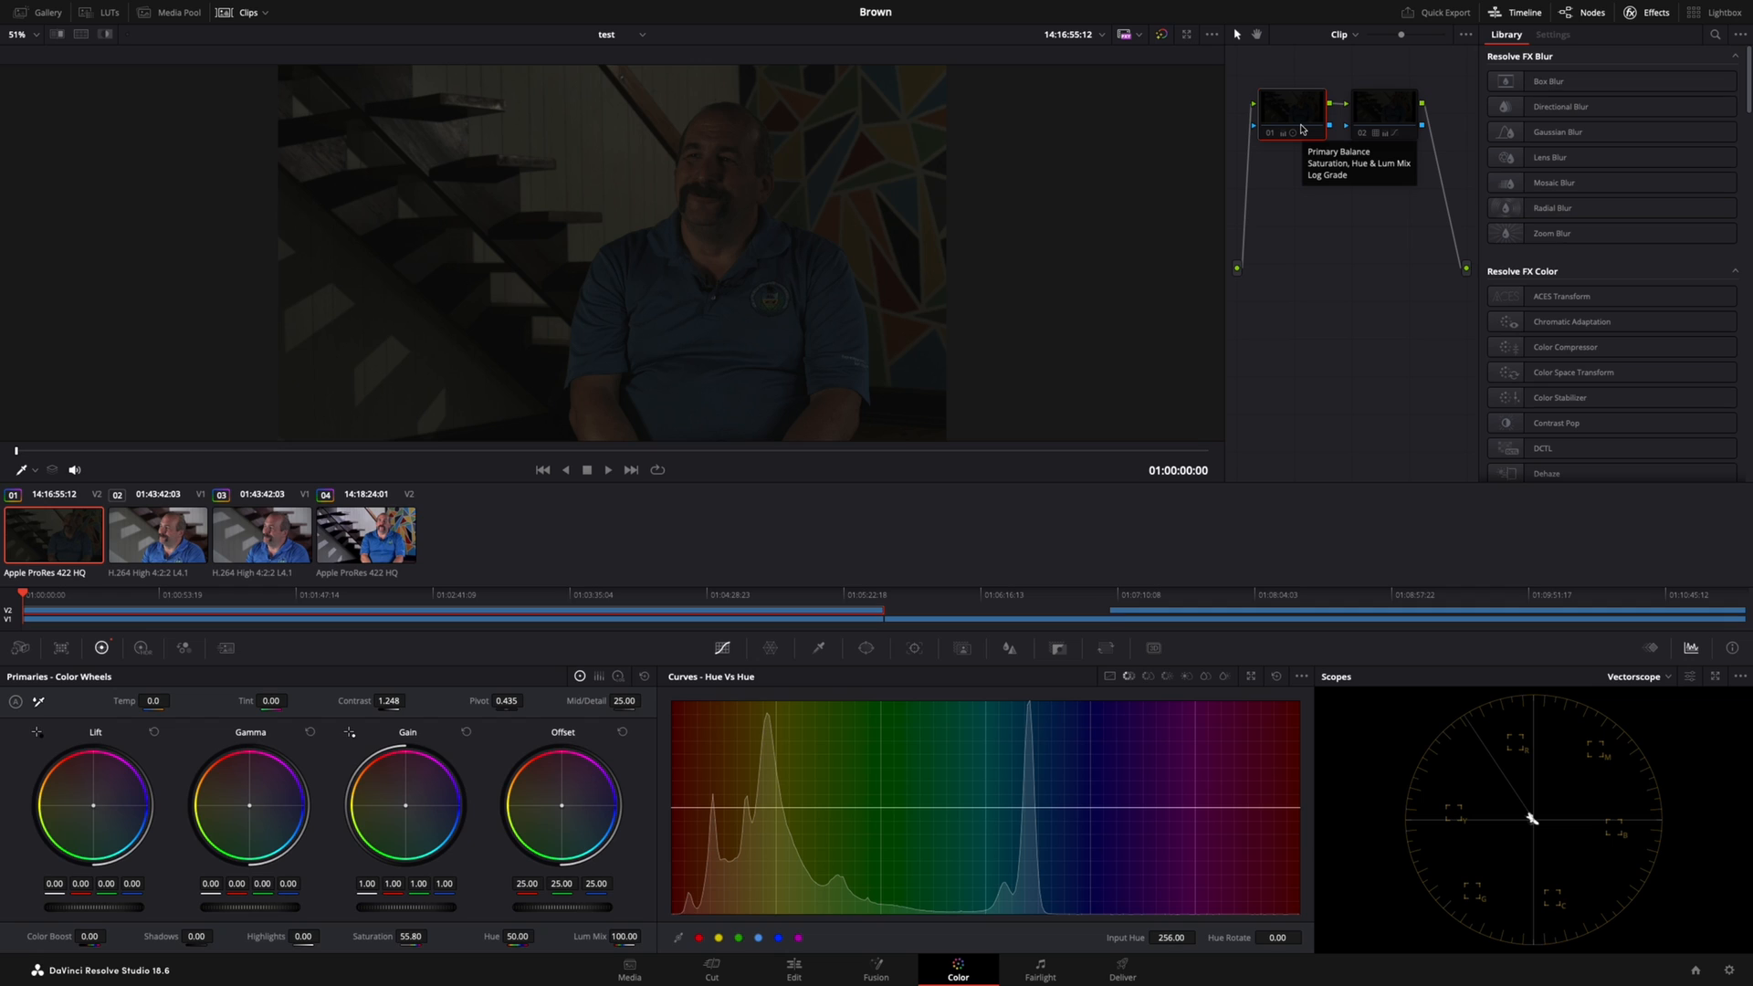
mouse_move(1729, 770)
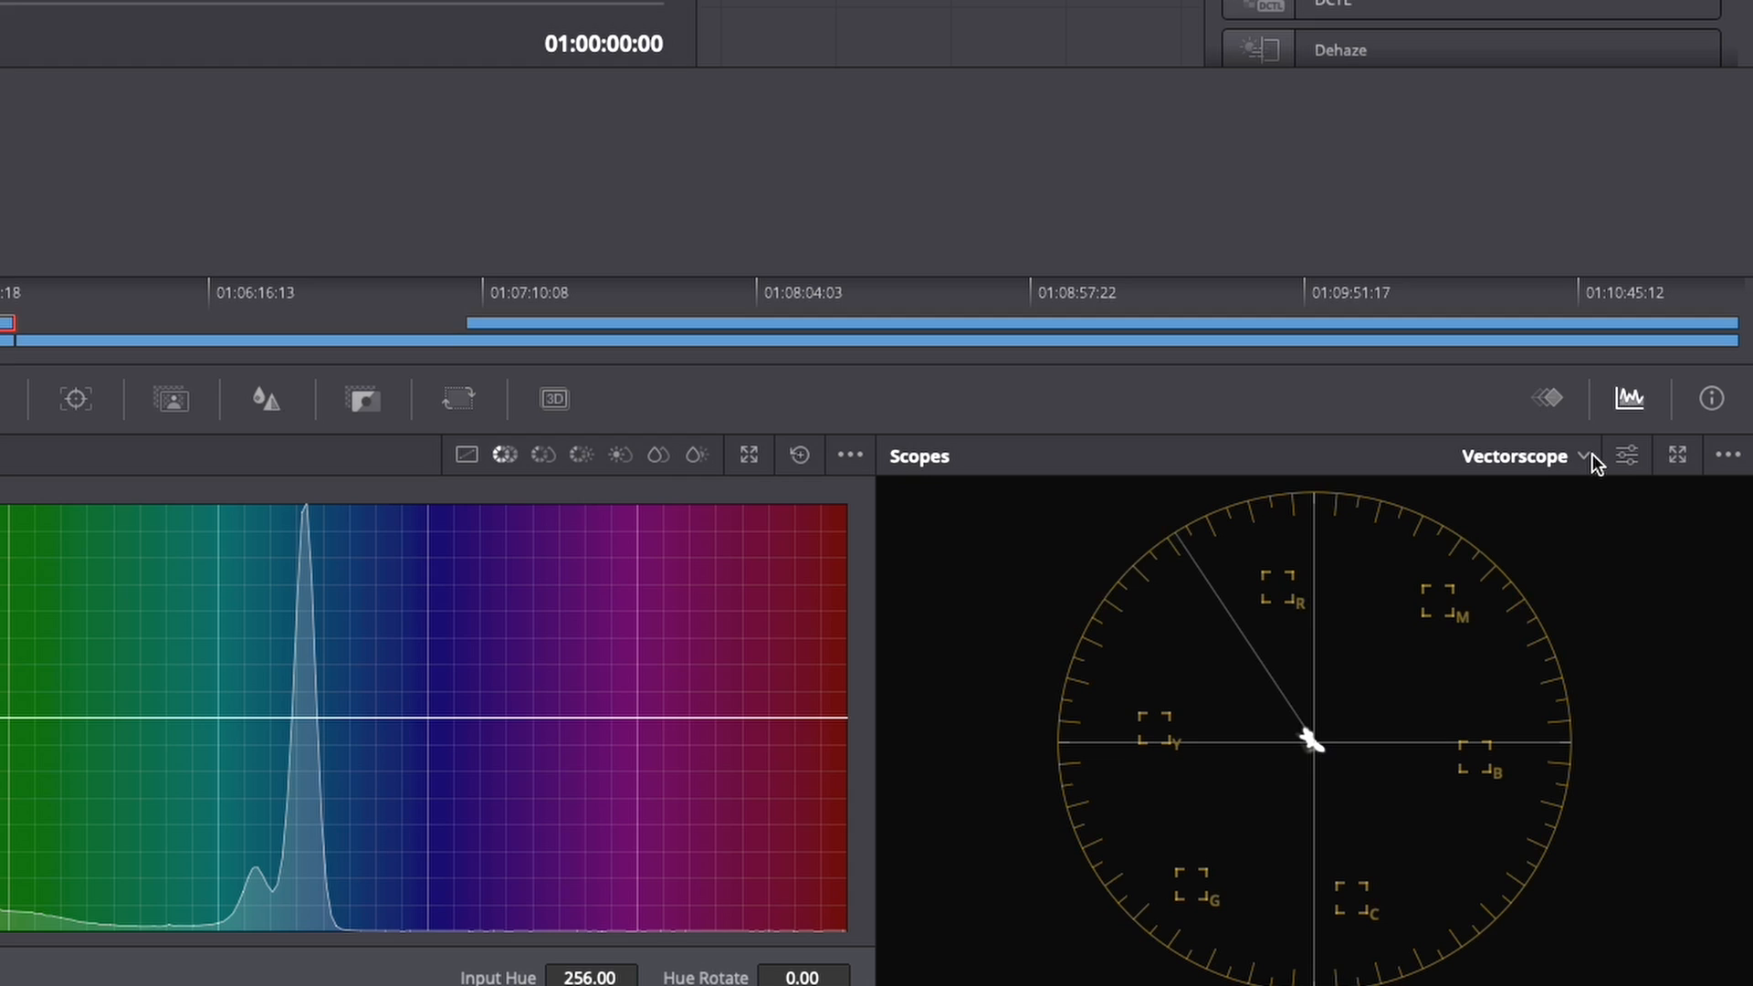
With the waveform showing, brighten midtones to gamma 0.24, lift -0.01, contrast 1.230
left_click(1523, 455)
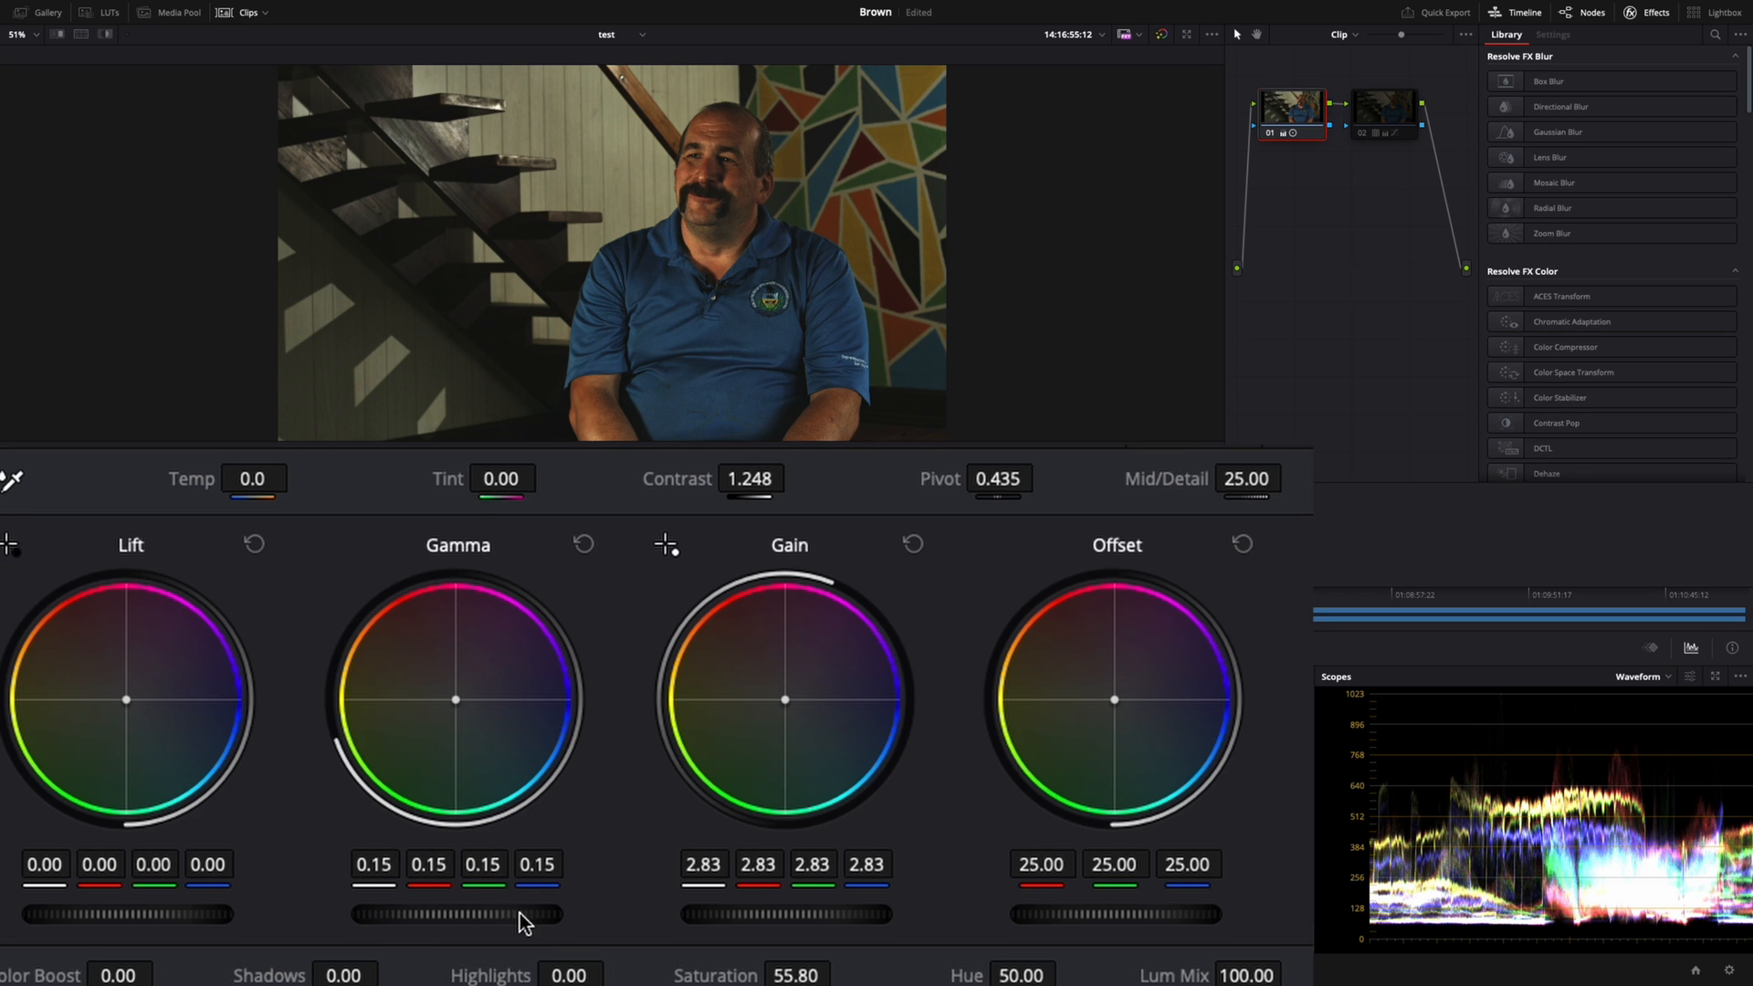
left_click_drag(447, 915, 526, 915)
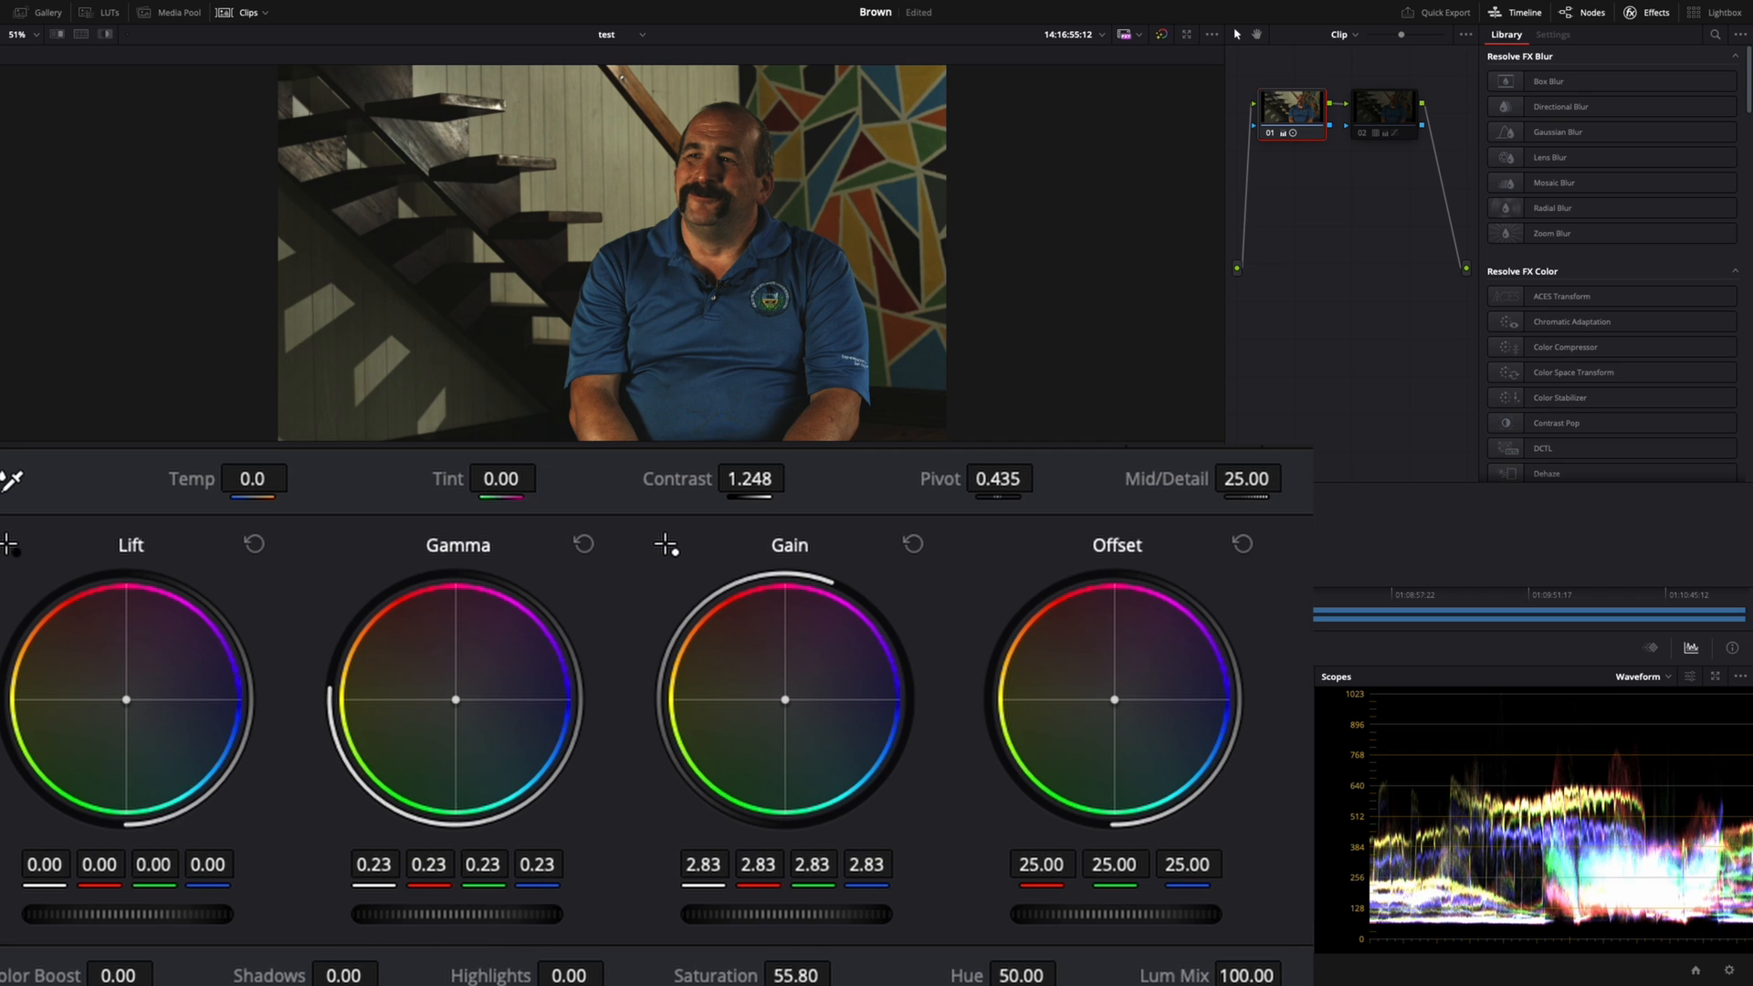
left_click_drag(425, 915, 456, 915)
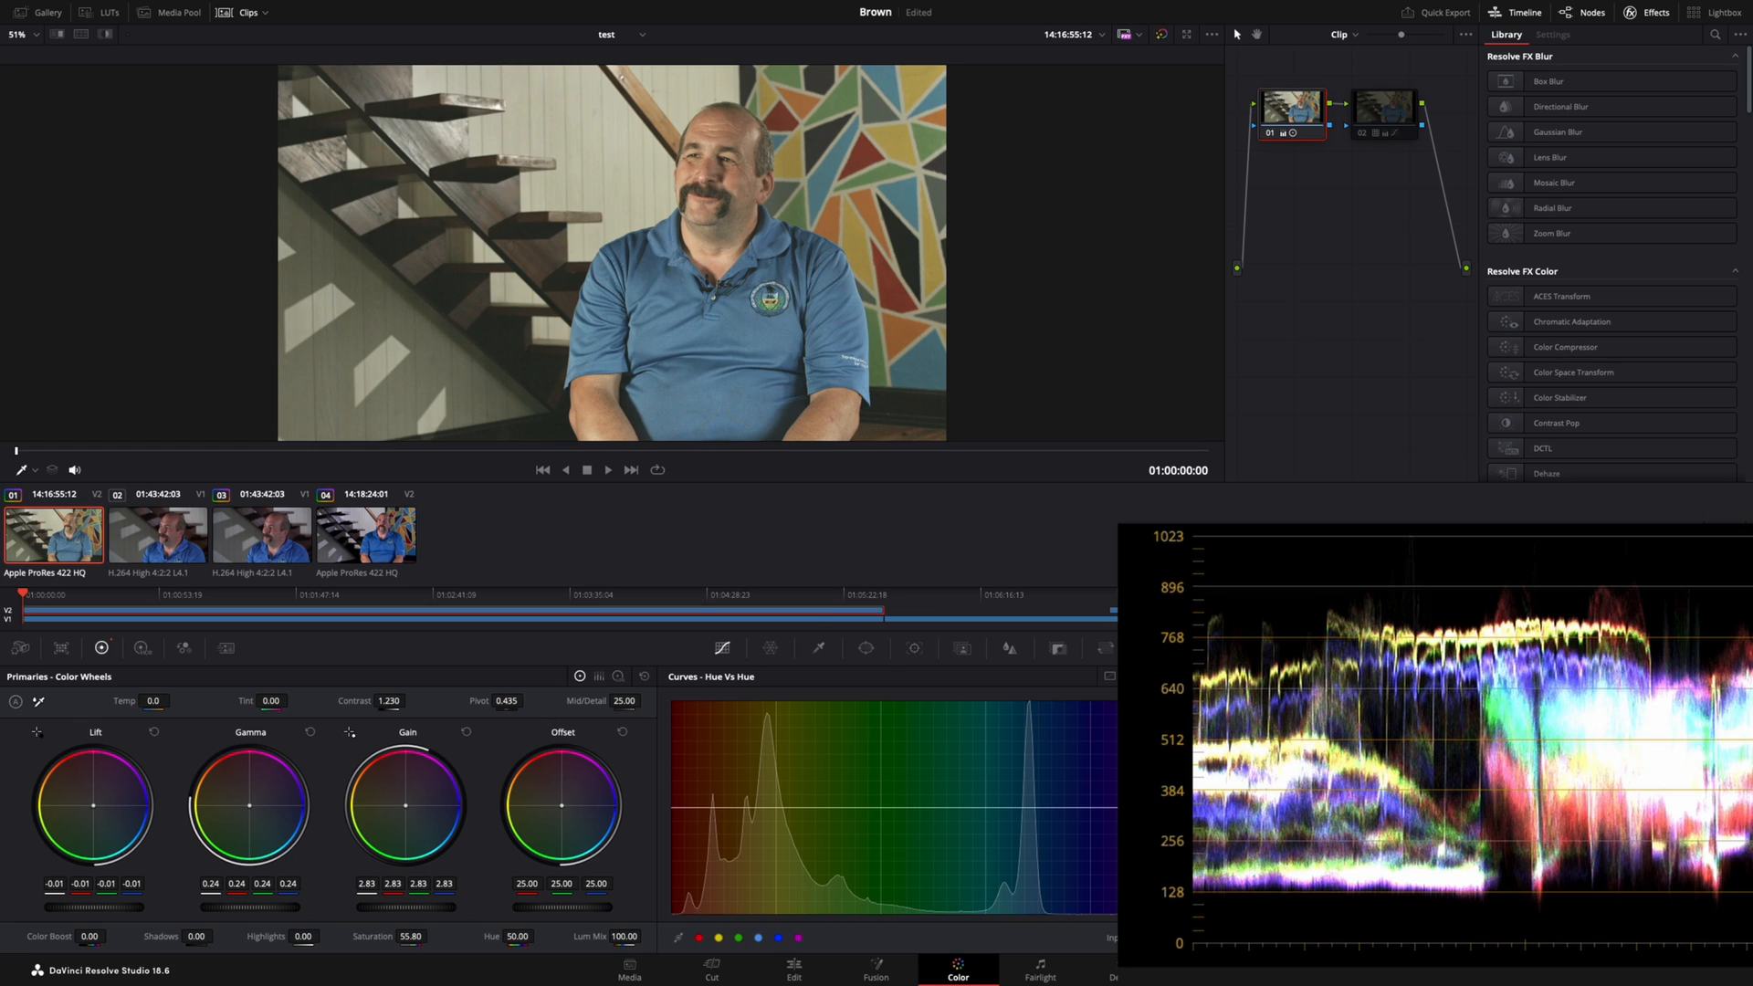
With the vectorscope showing, push offset toward blue (24.27/24.02/27.34) for neutral balance
left_click(1671, 591)
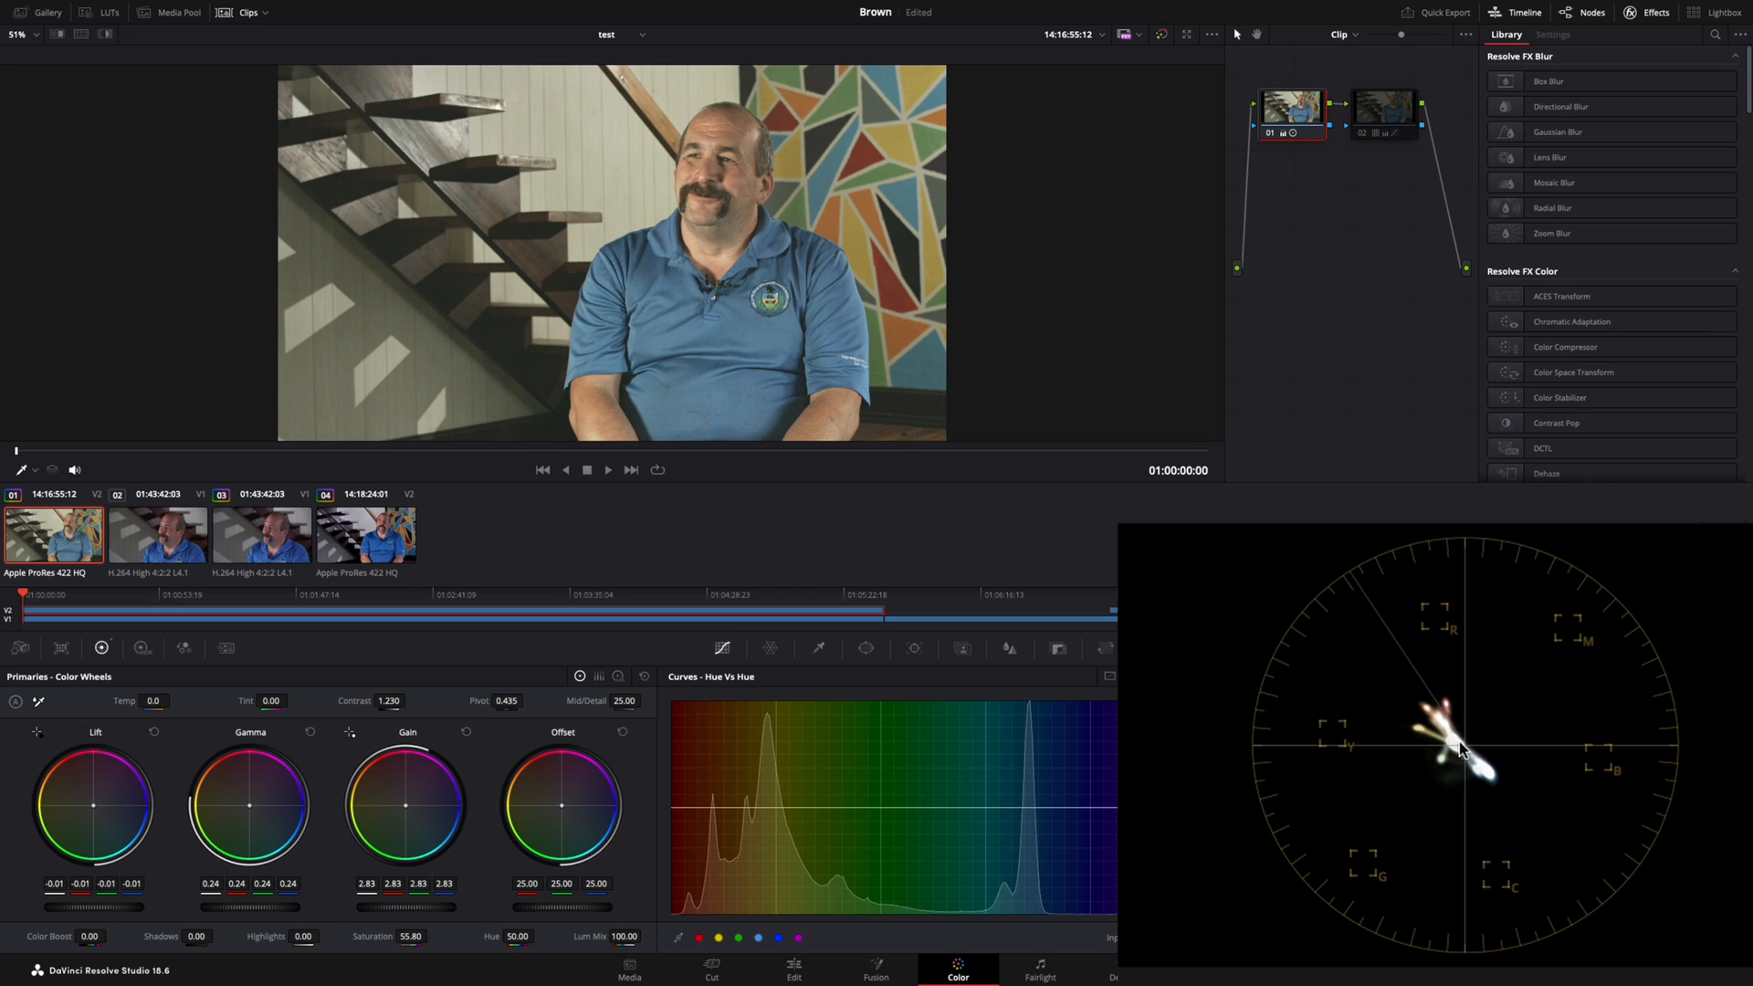
mouse_move(625, 808)
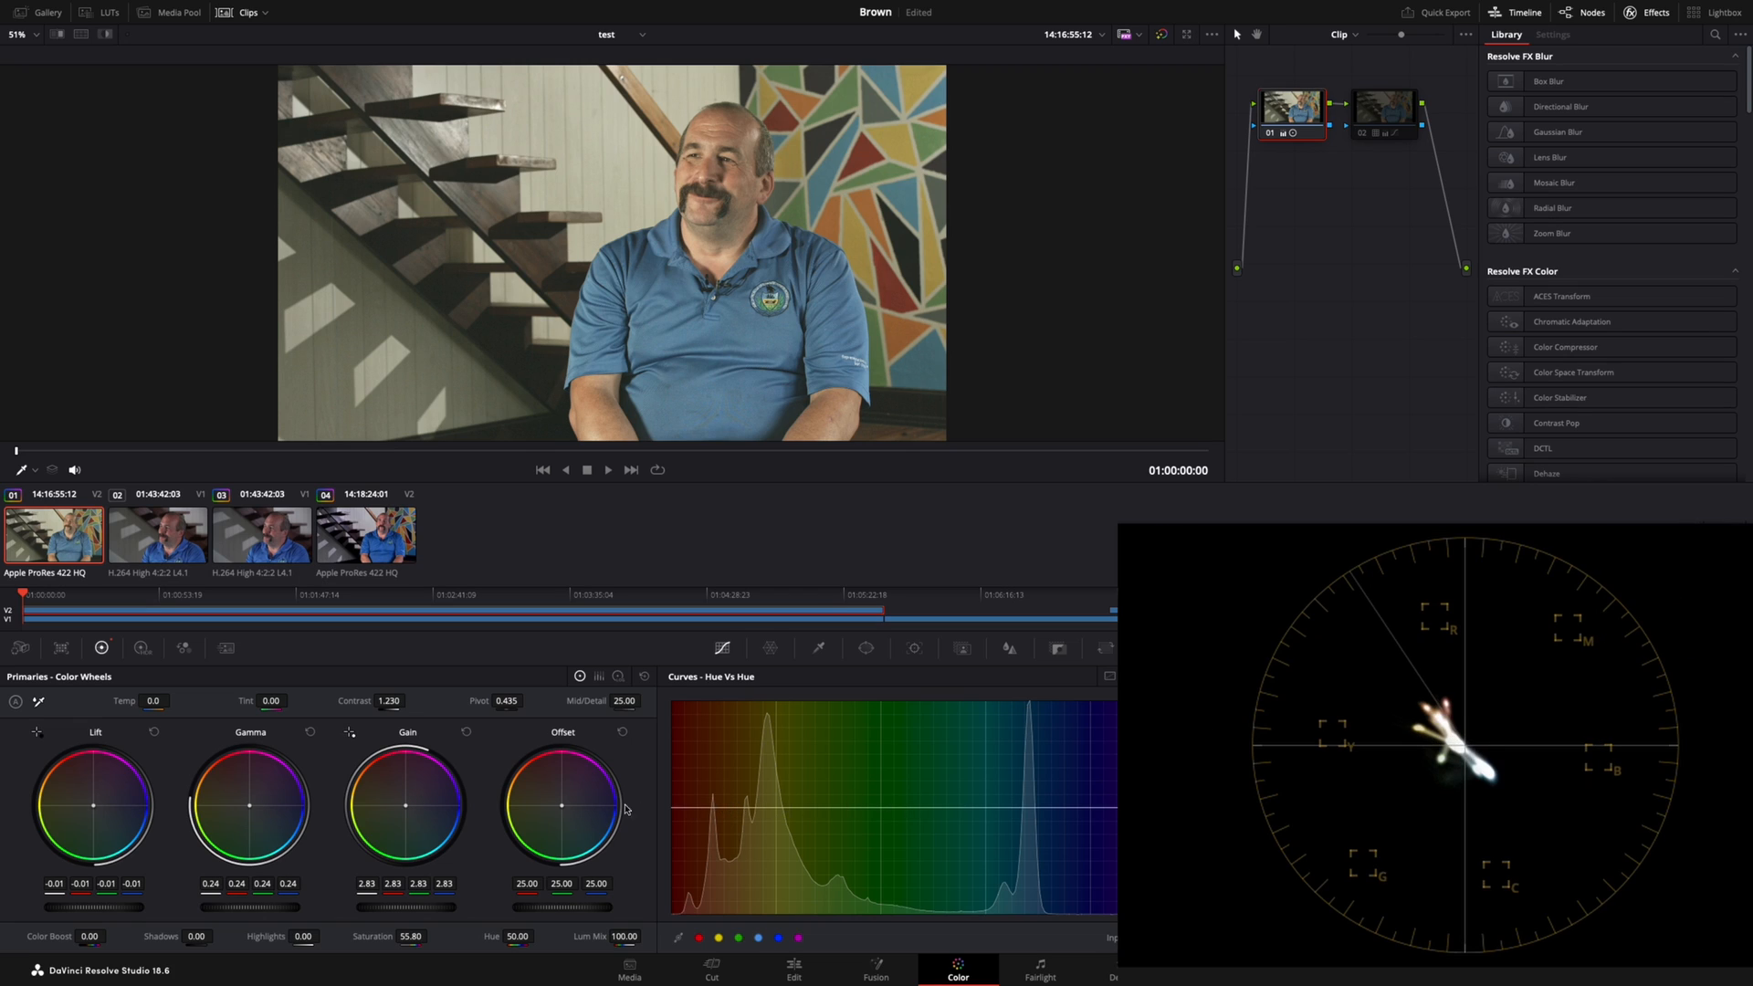
left_click_drag(560, 807, 569, 800)
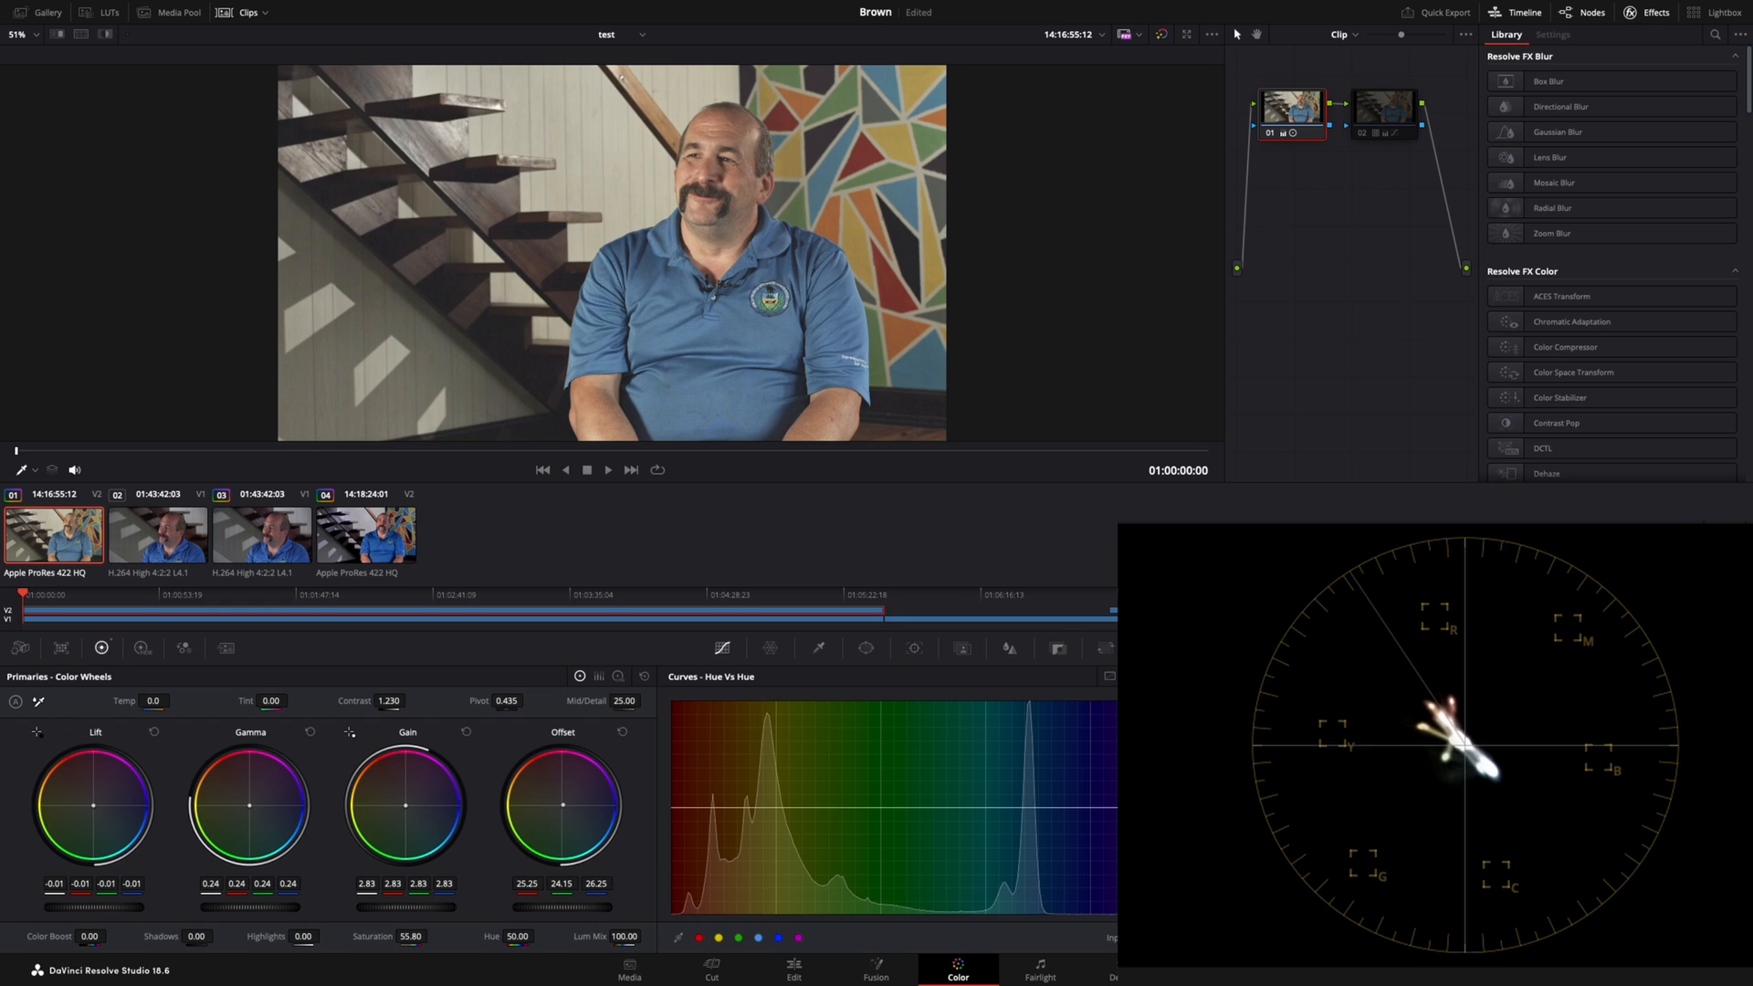
left_click_drag(562, 805, 570, 800)
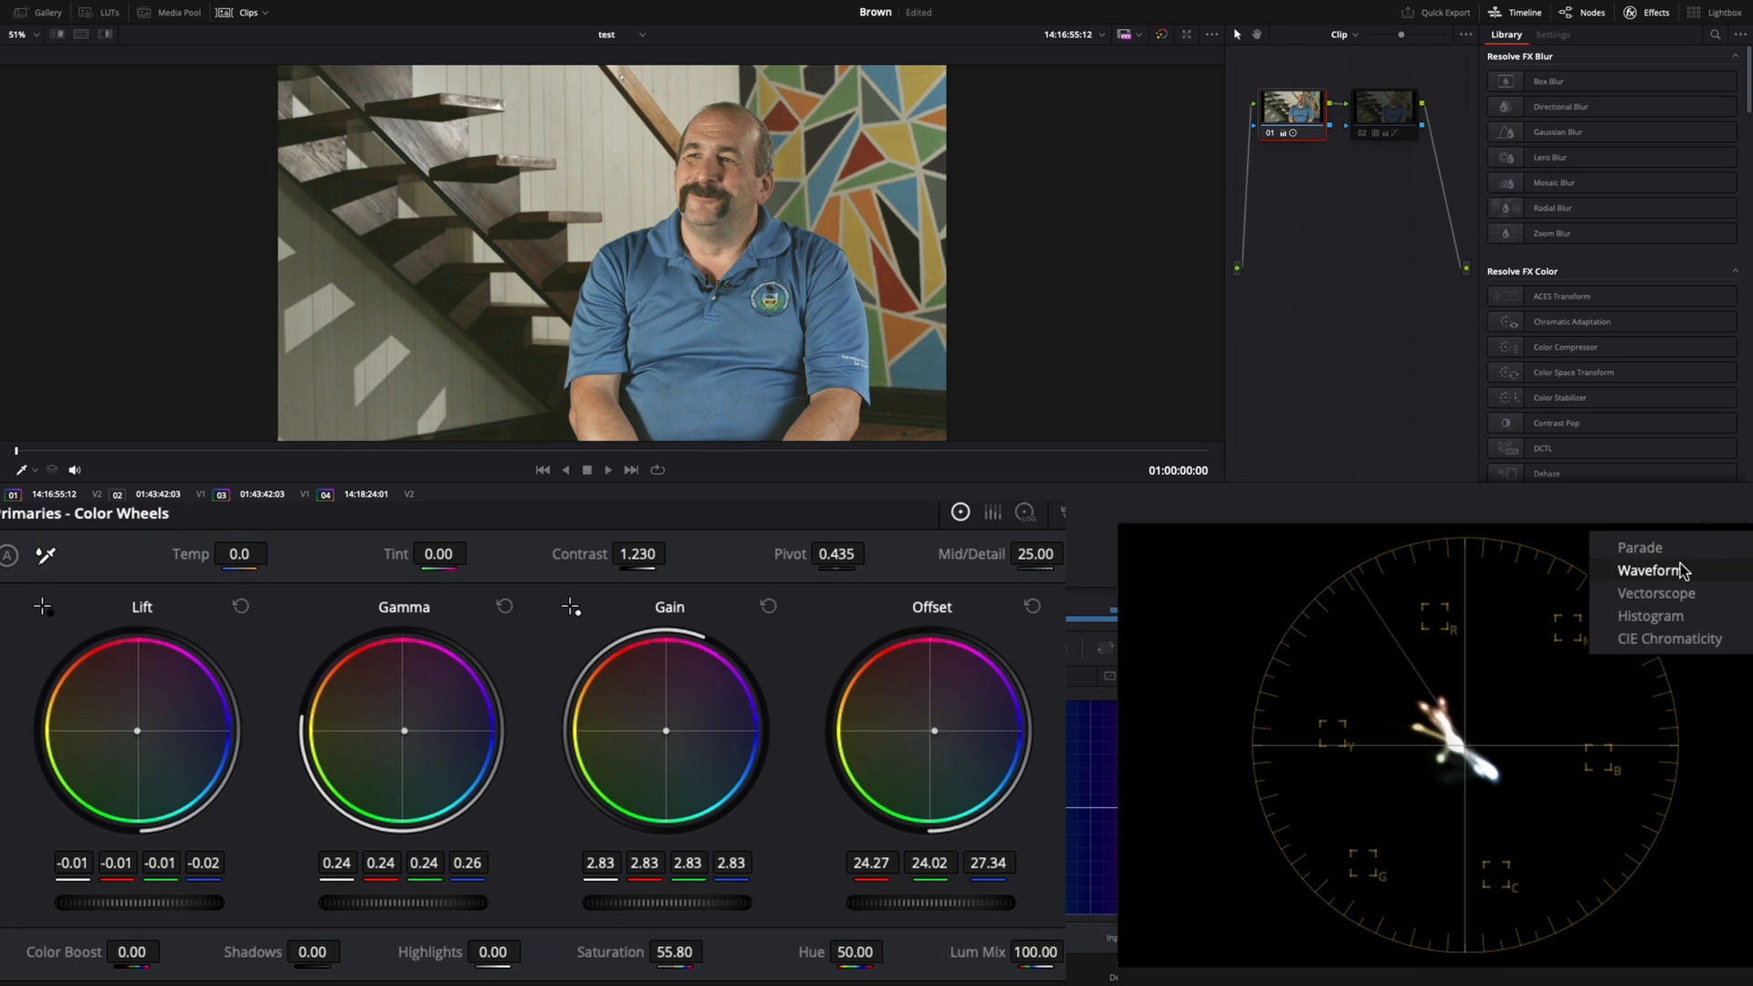
left_click(1646, 569)
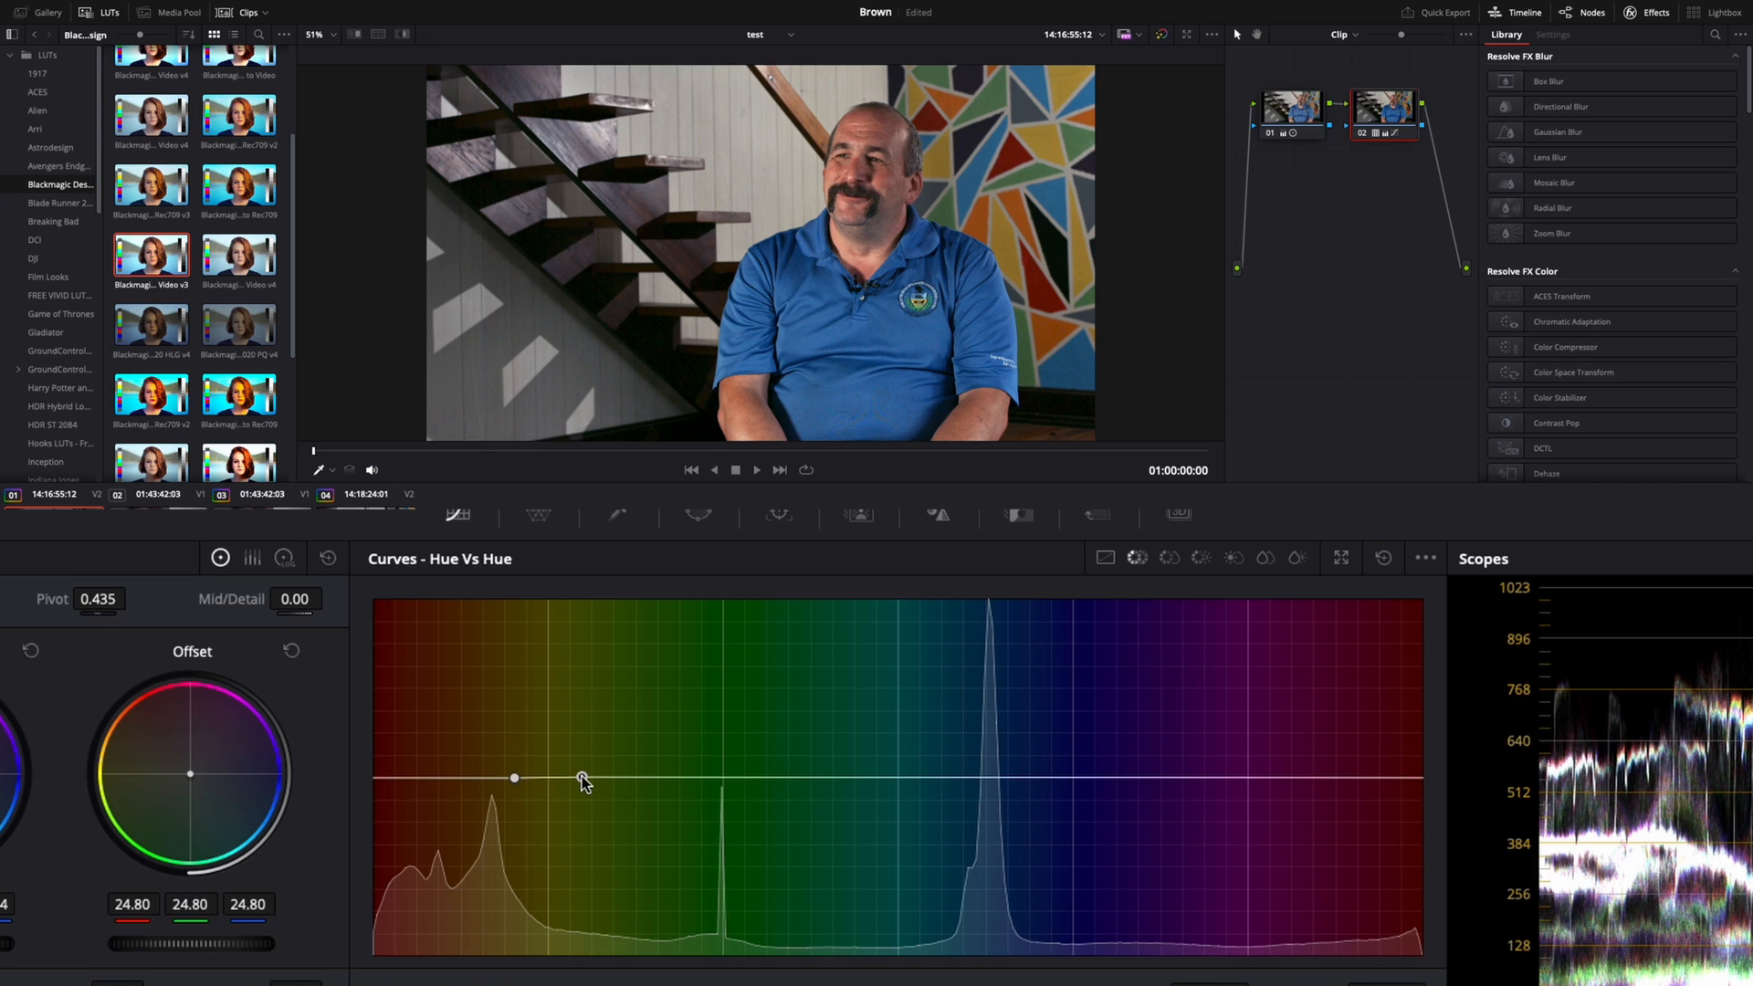
Pull the yellow-range Hue vs Hue point down to tame the wall's yellow cast
left_click_drag(580, 779, 550, 862)
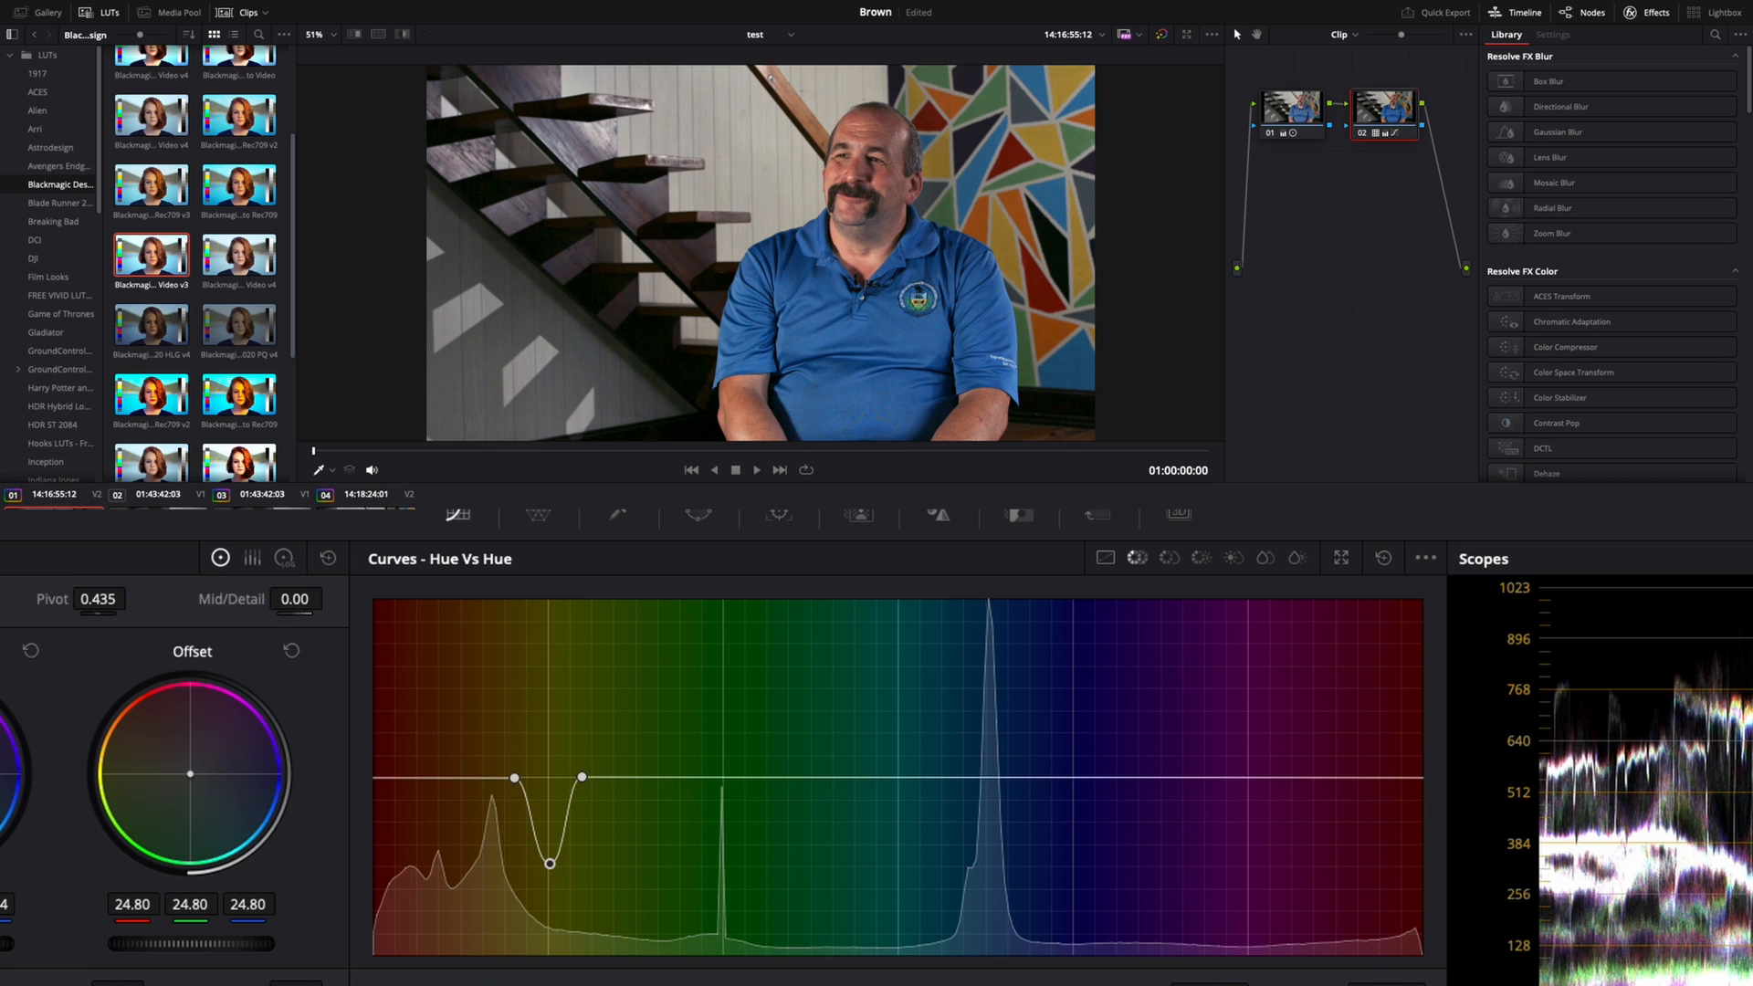